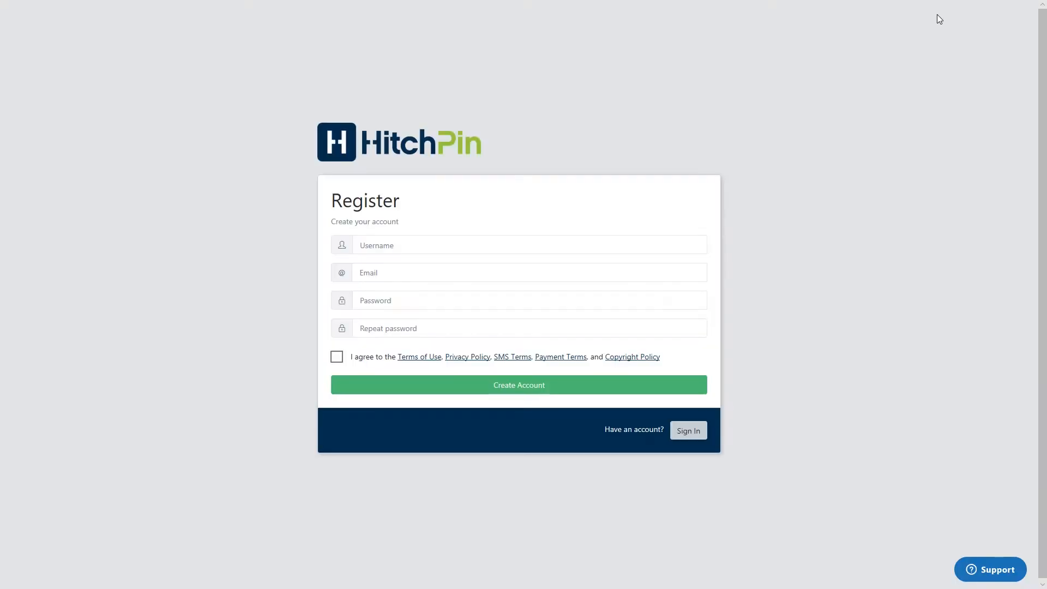
type("John")
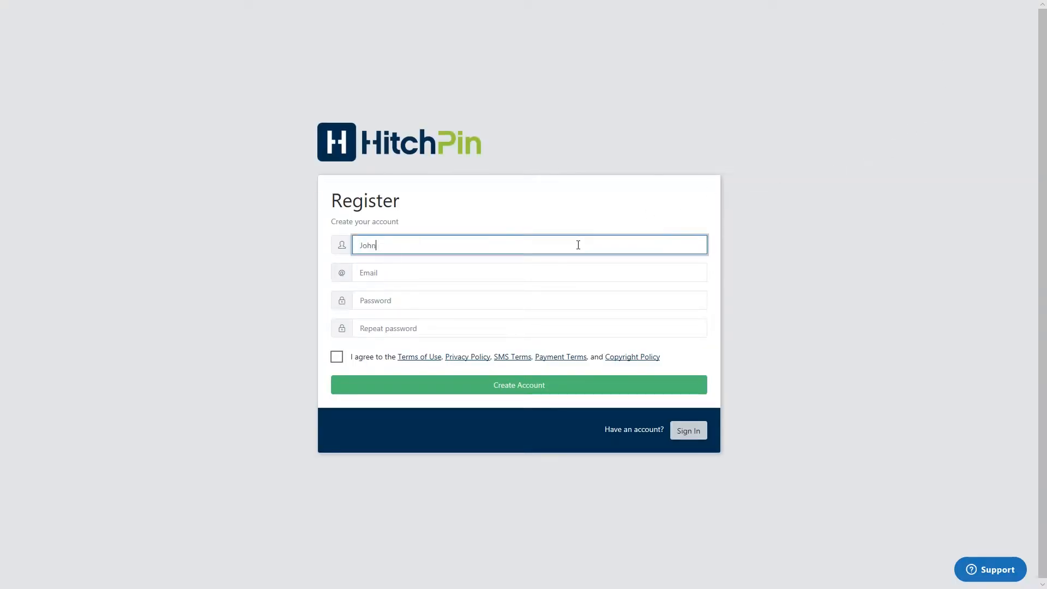
type("Jon")
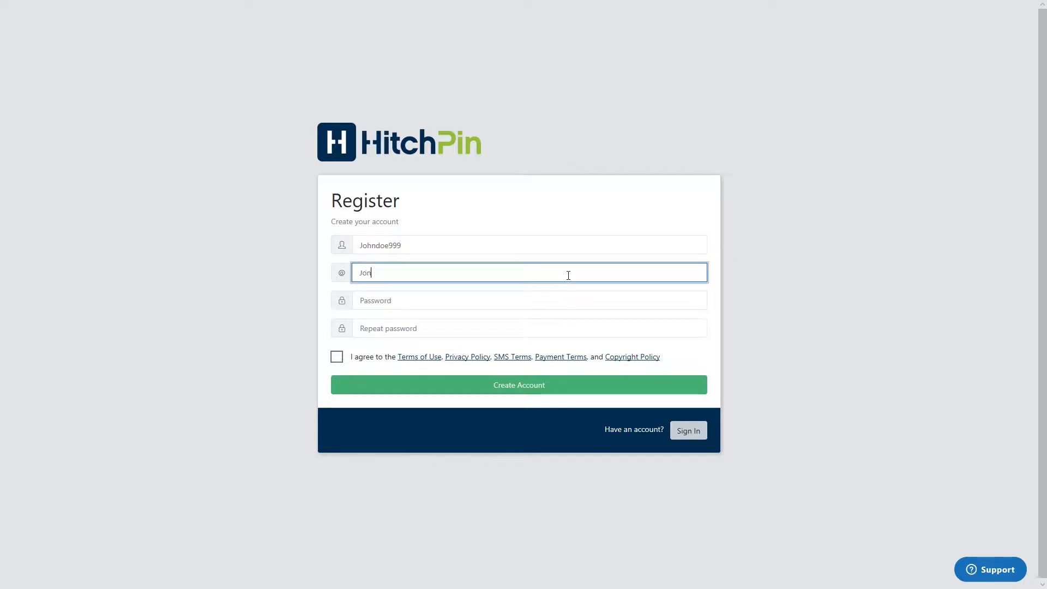
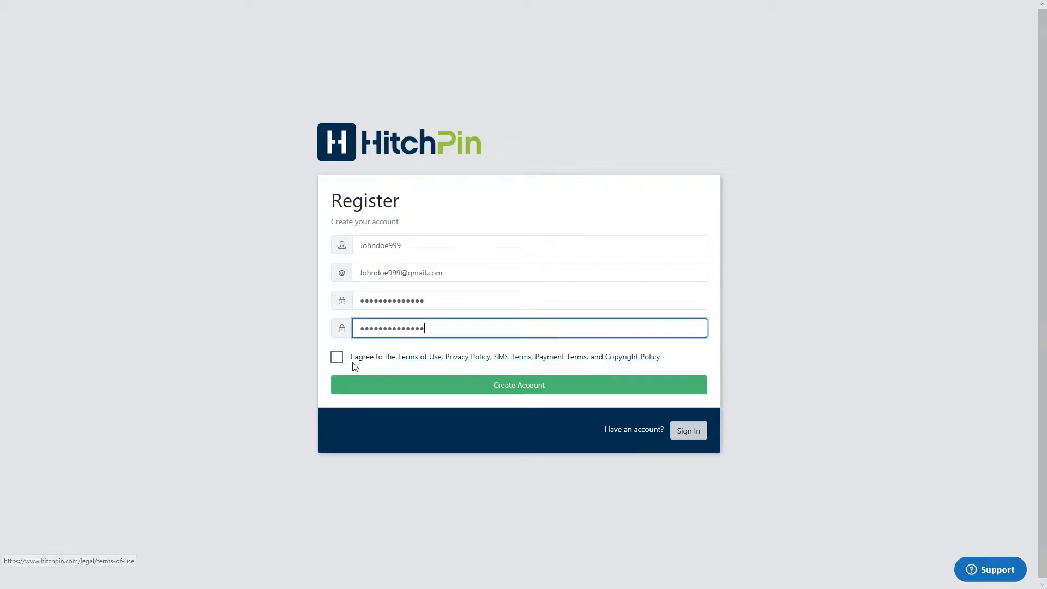
left_click(337, 356)
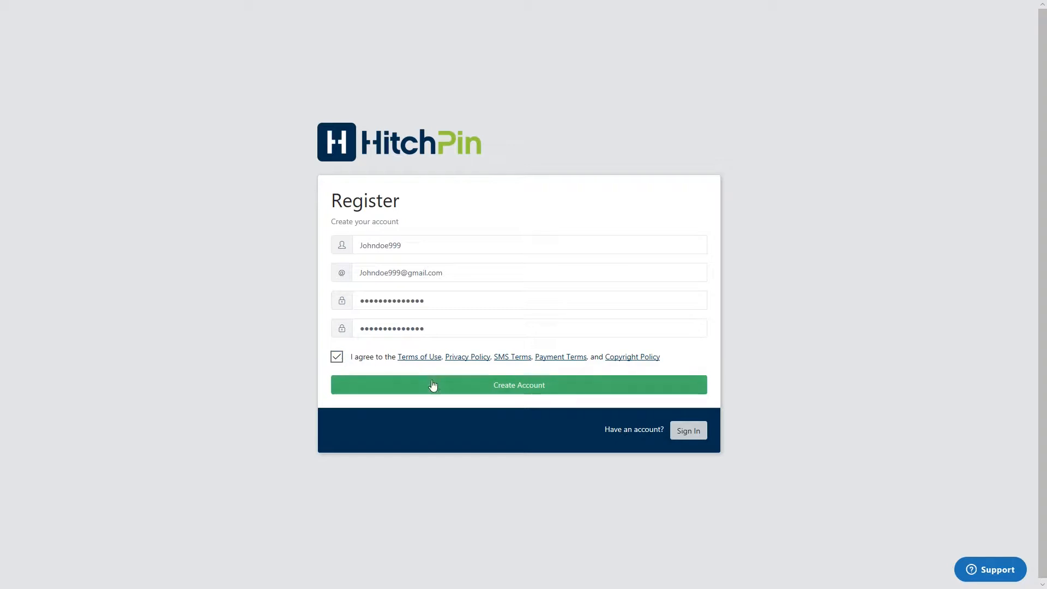
left_click(518, 385)
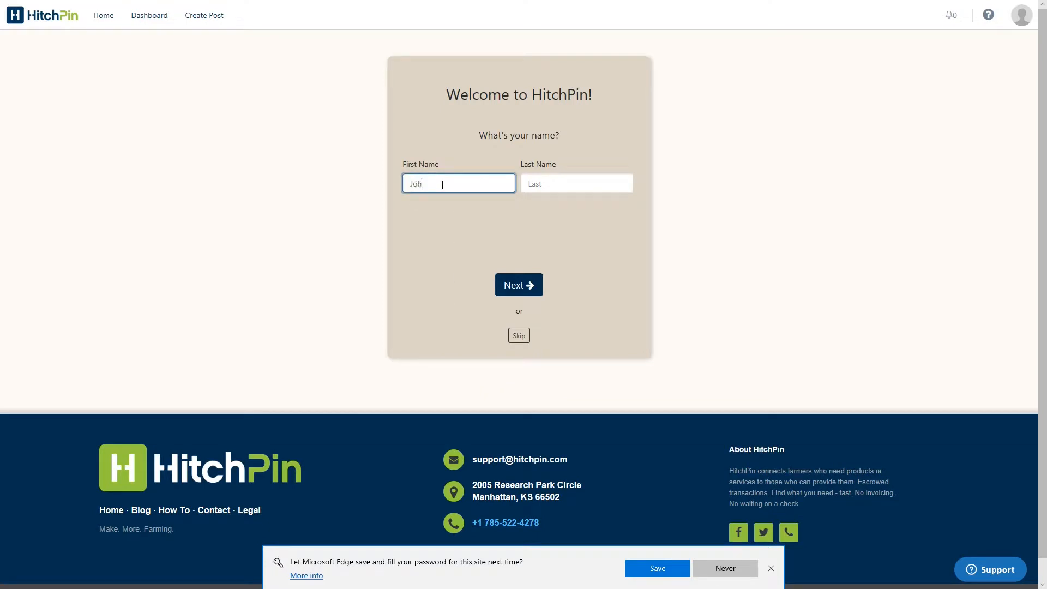
Enter last name Doe on the welcome step and continue.
type("Doe")
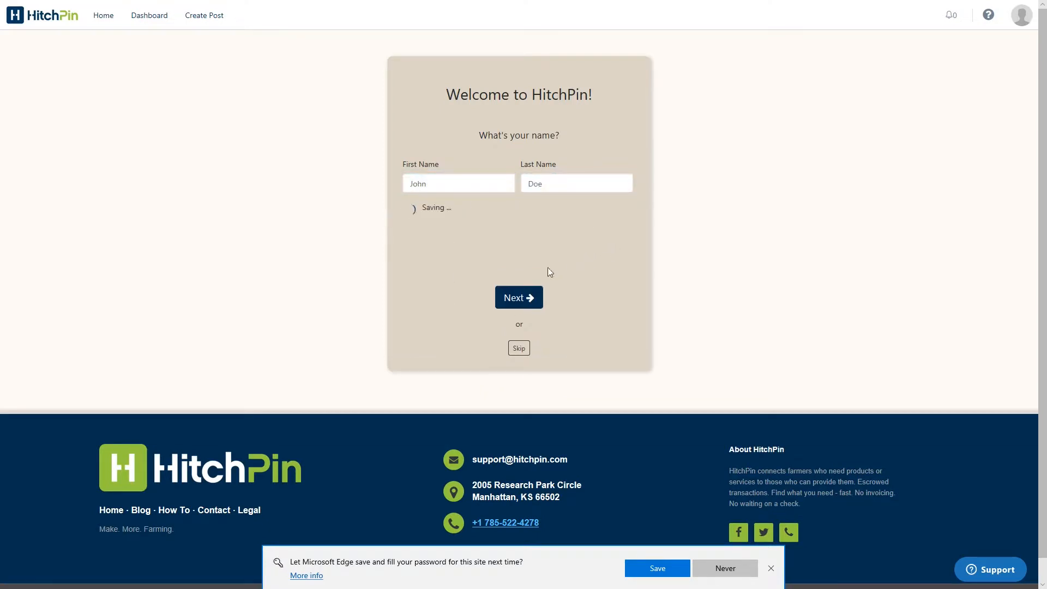
left_click(518, 297)
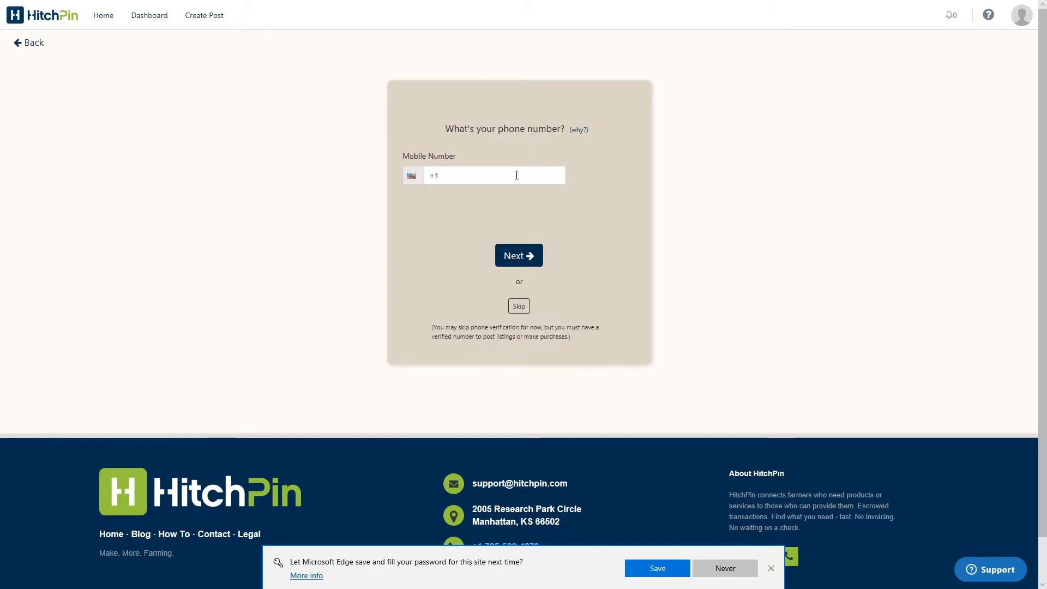
left_click(494, 175)
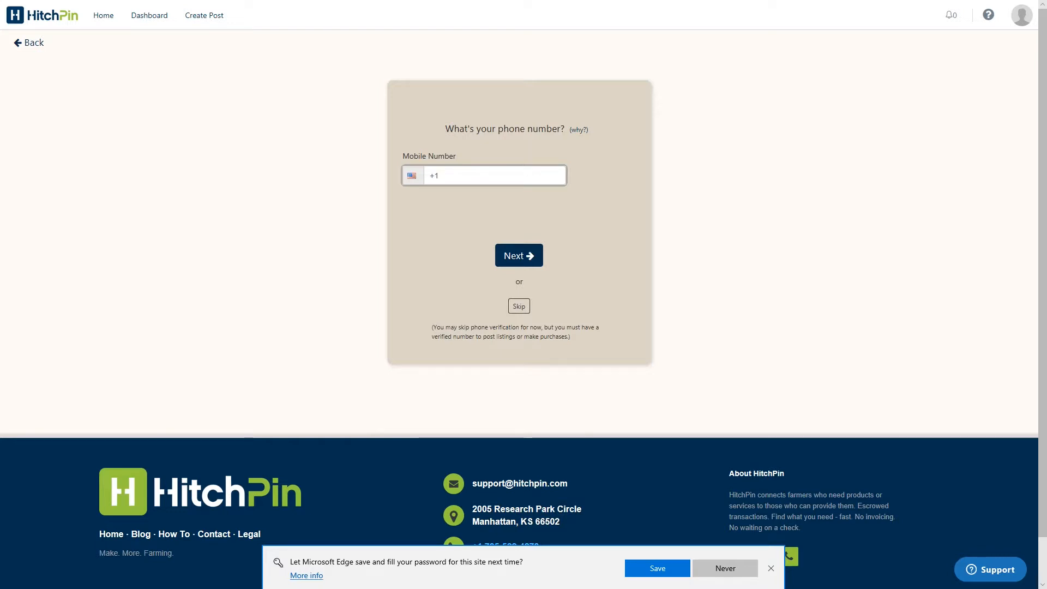
mouse_move(518, 256)
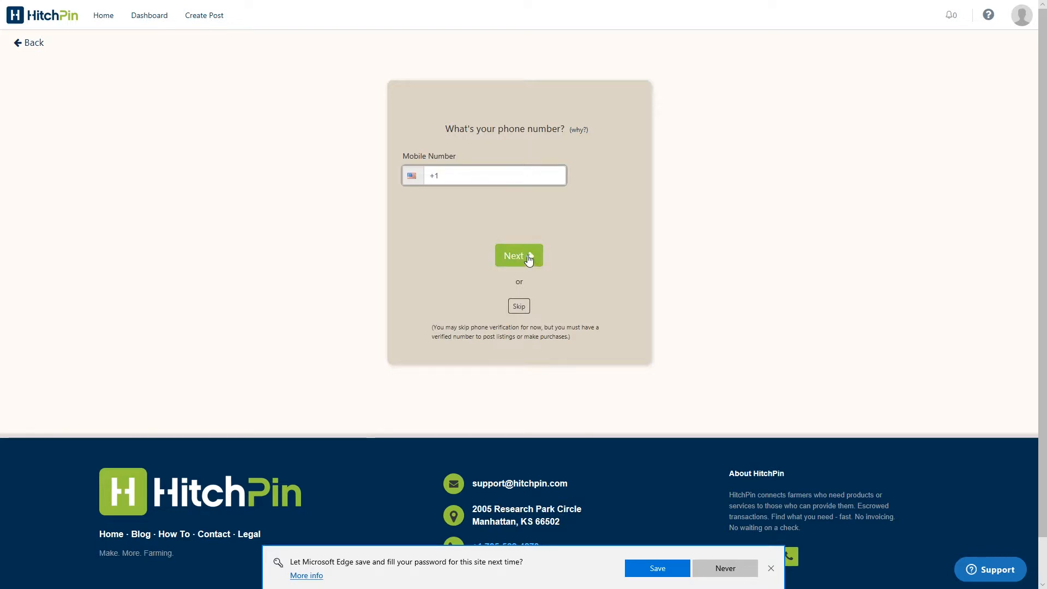
left_click(518, 256)
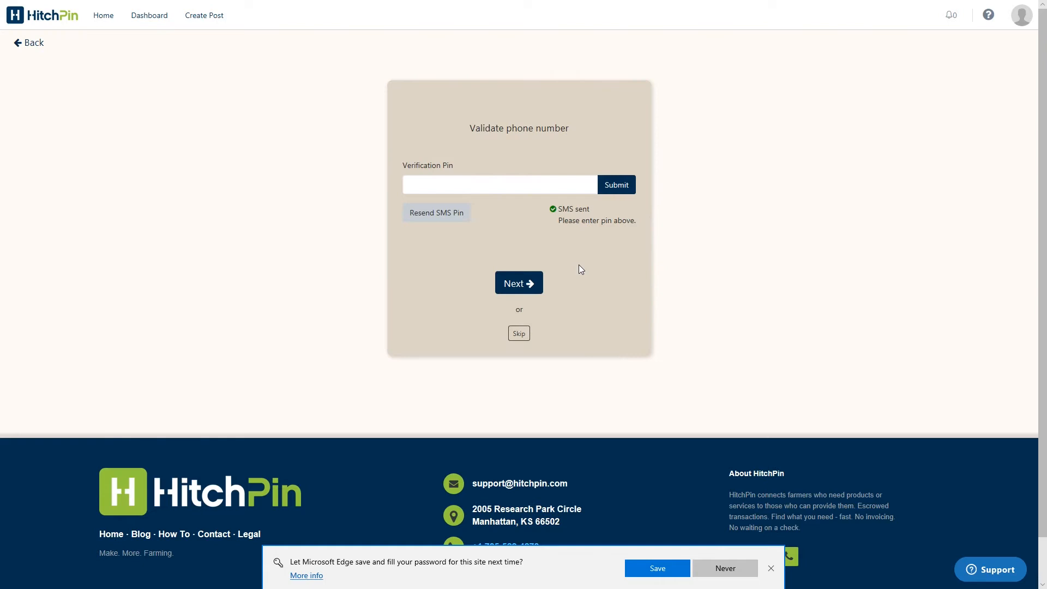
type("144")
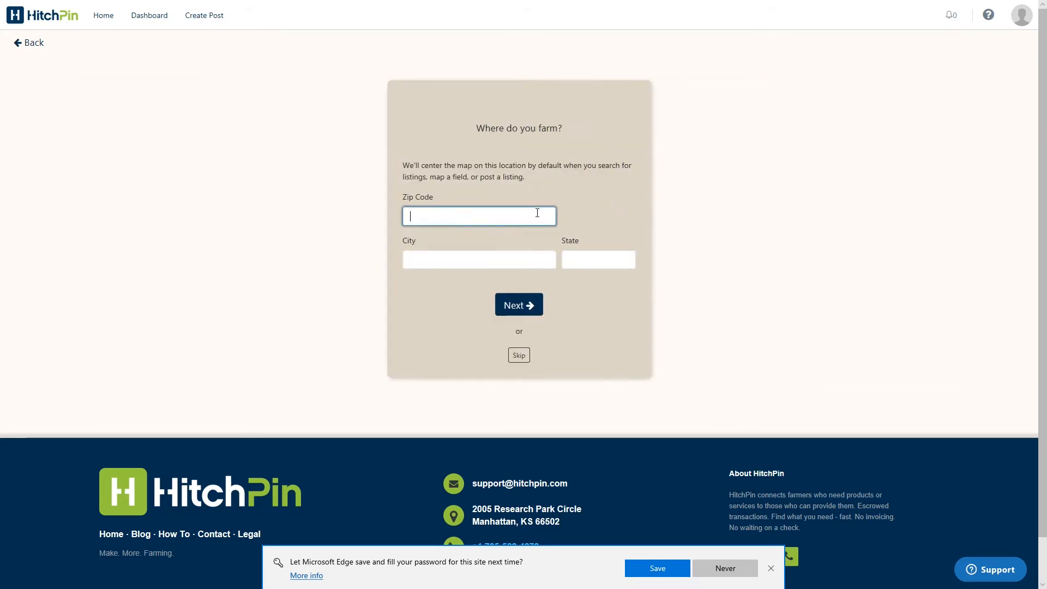
Set the farm zip to 66502 so Manhattan, Kansas fills in, then save.
type("66502")
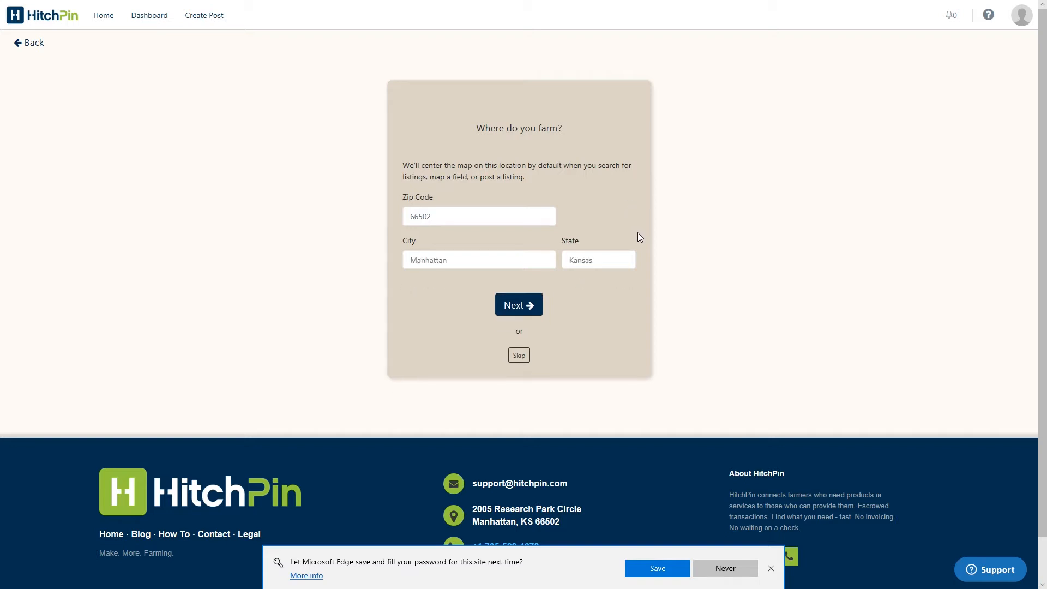
left_click(519, 304)
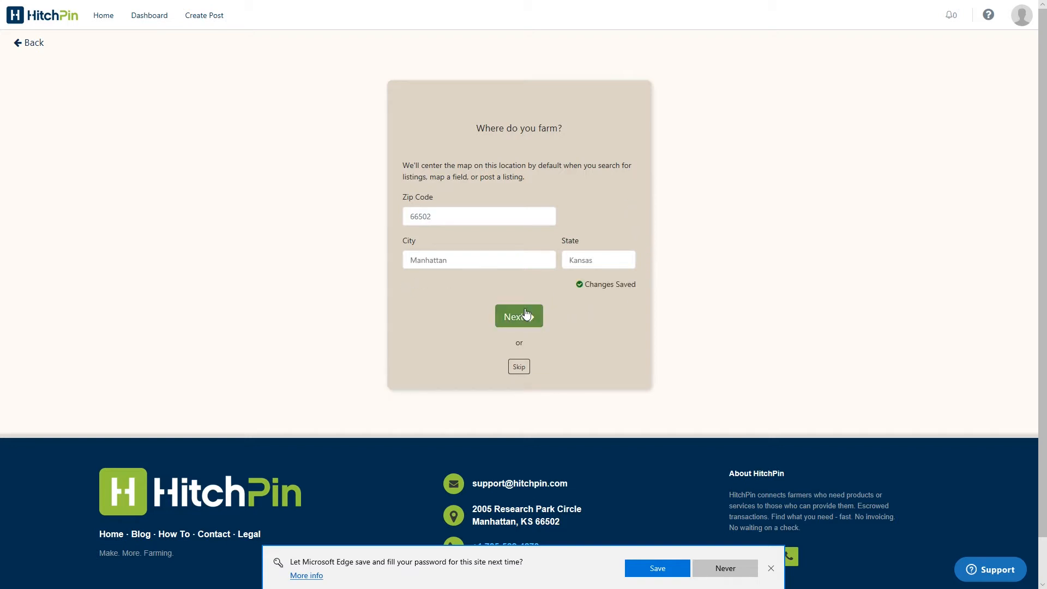
left_click(519, 315)
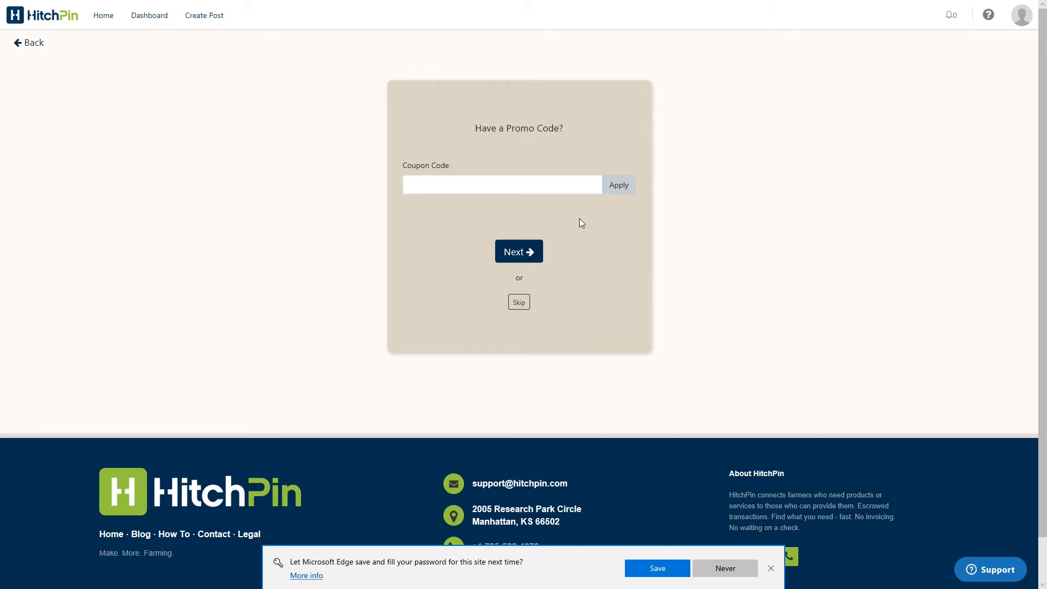
mouse_move(535, 251)
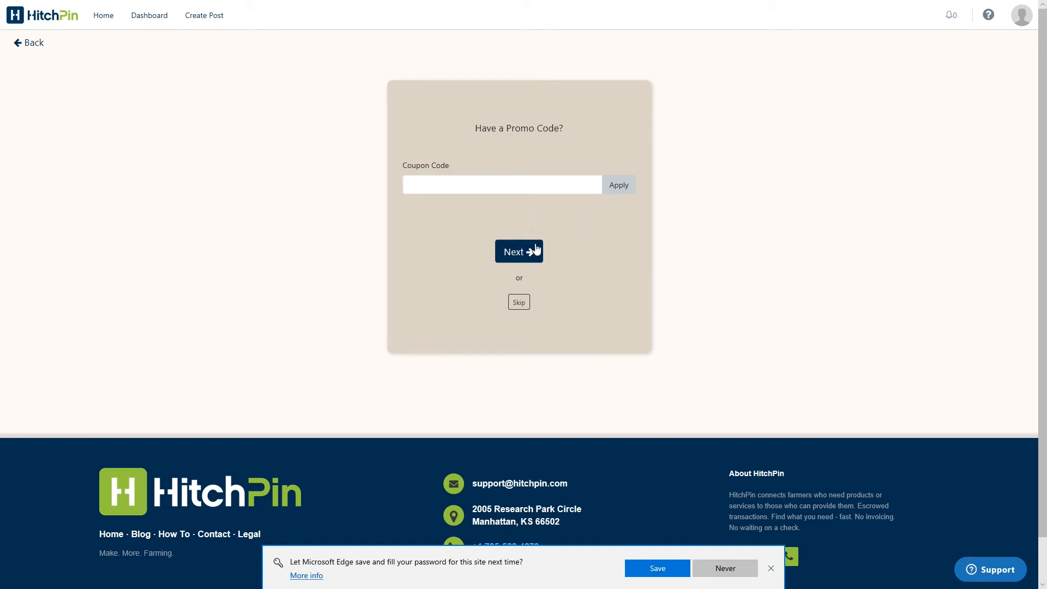
Skip the promo code and choose Browse Listings on Getting Started.
left_click(518, 251)
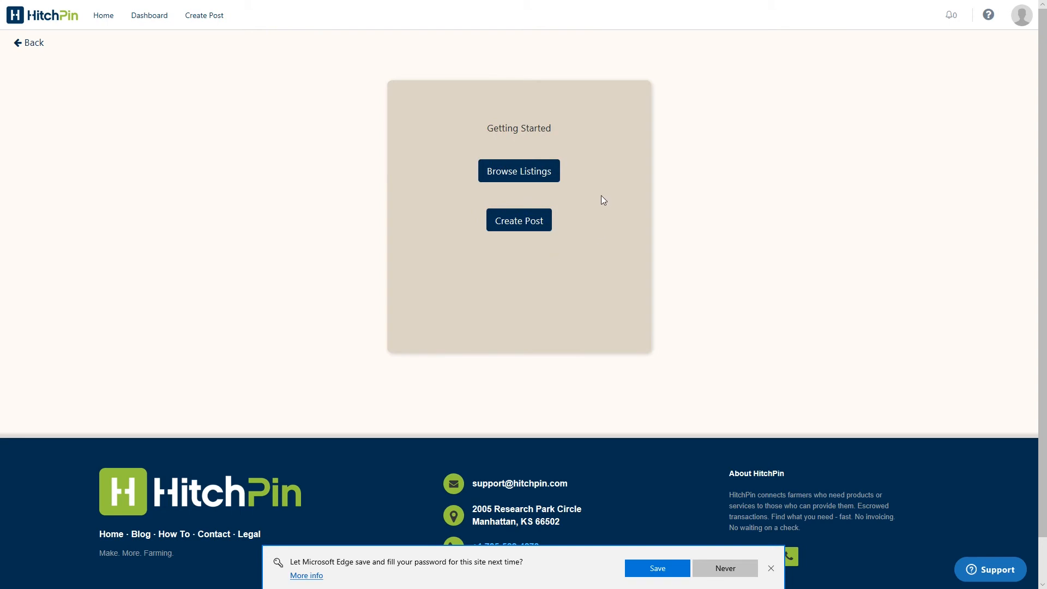
left_click(519, 170)
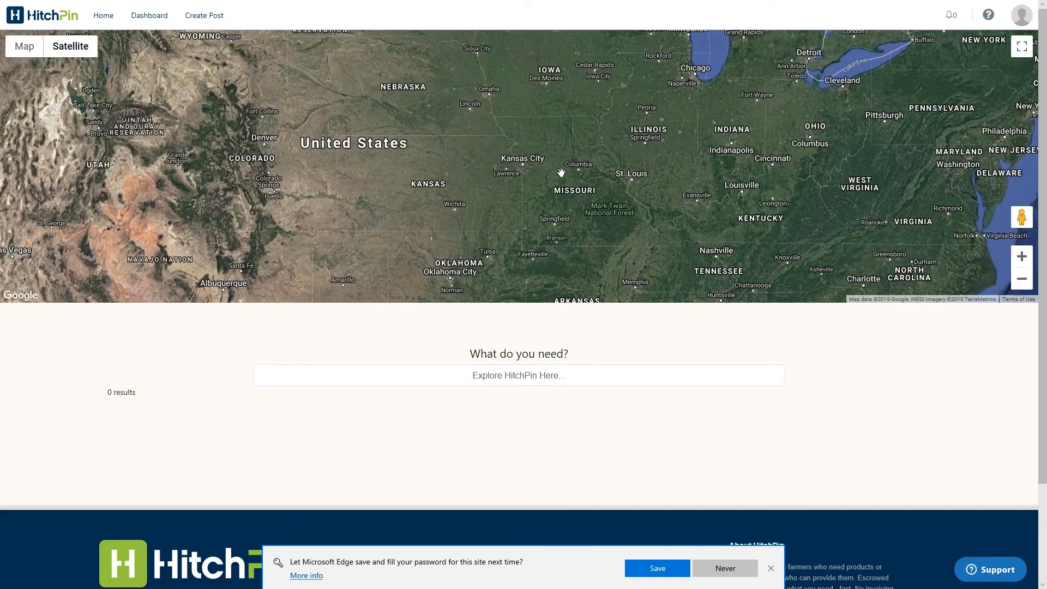